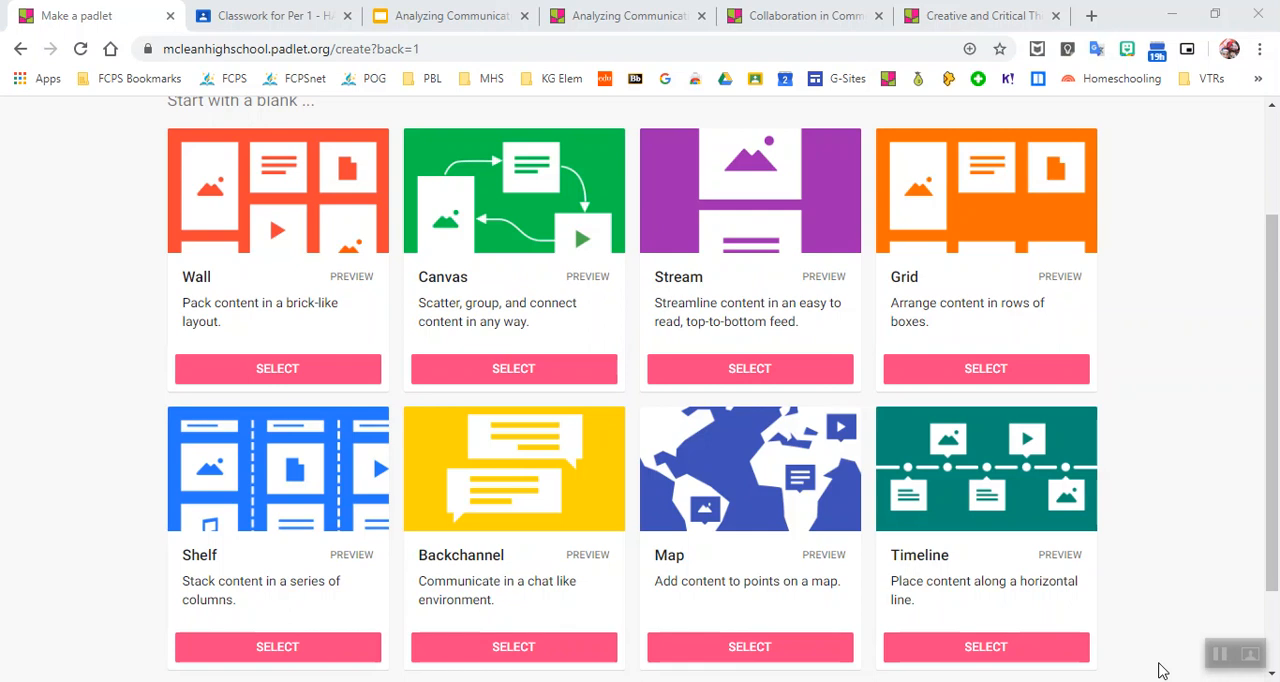
{"action": "mouse_move", "coordinate": [1136, 158]}
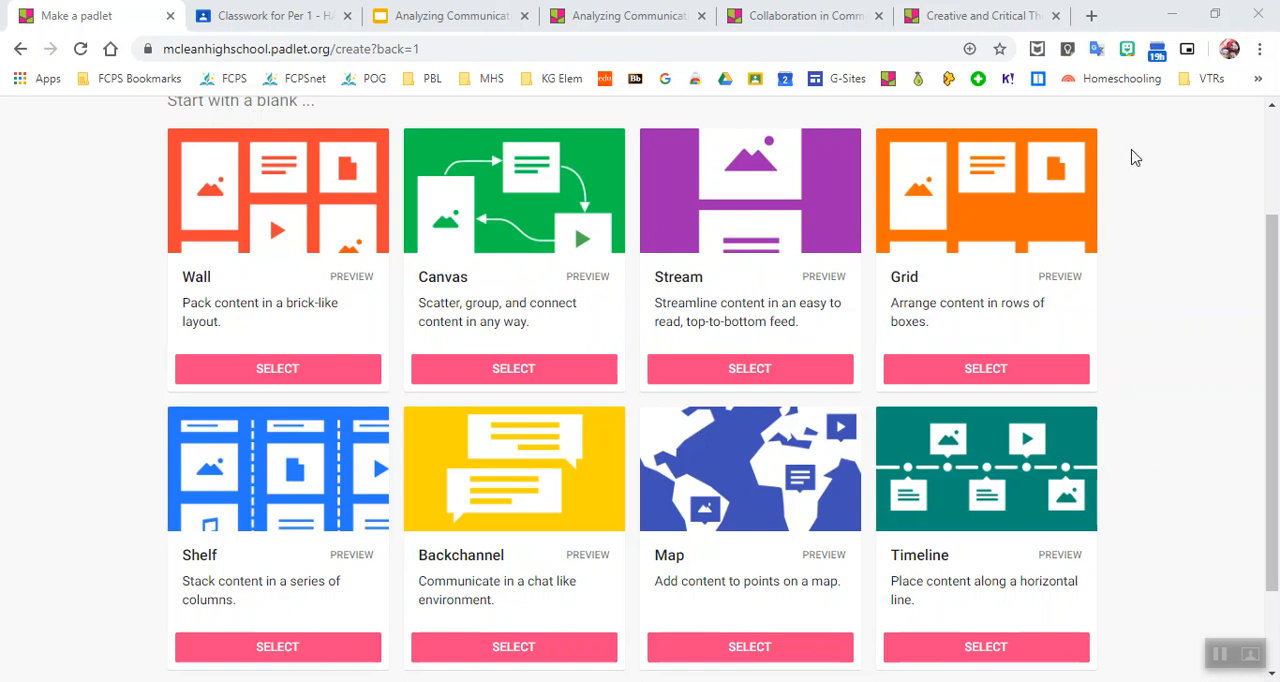
{"action": "mouse_move", "coordinate": [1180, 172]}
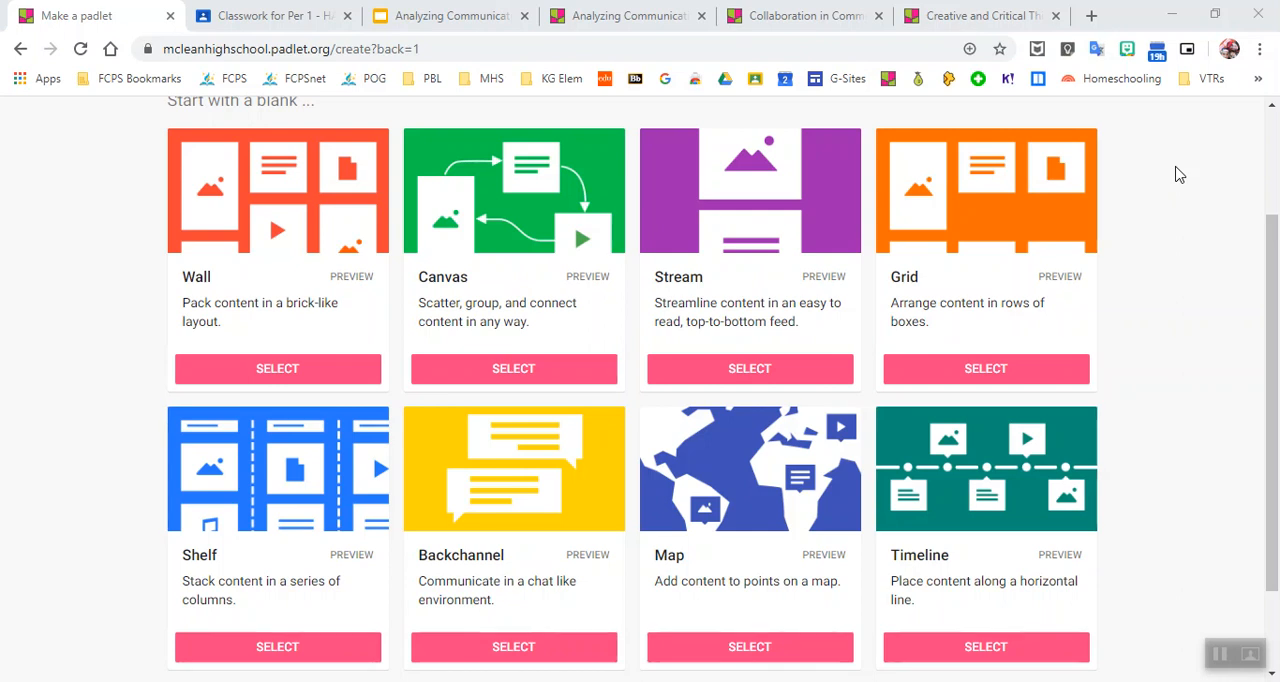
{"action": "mouse_move", "coordinate": [1200, 640]}
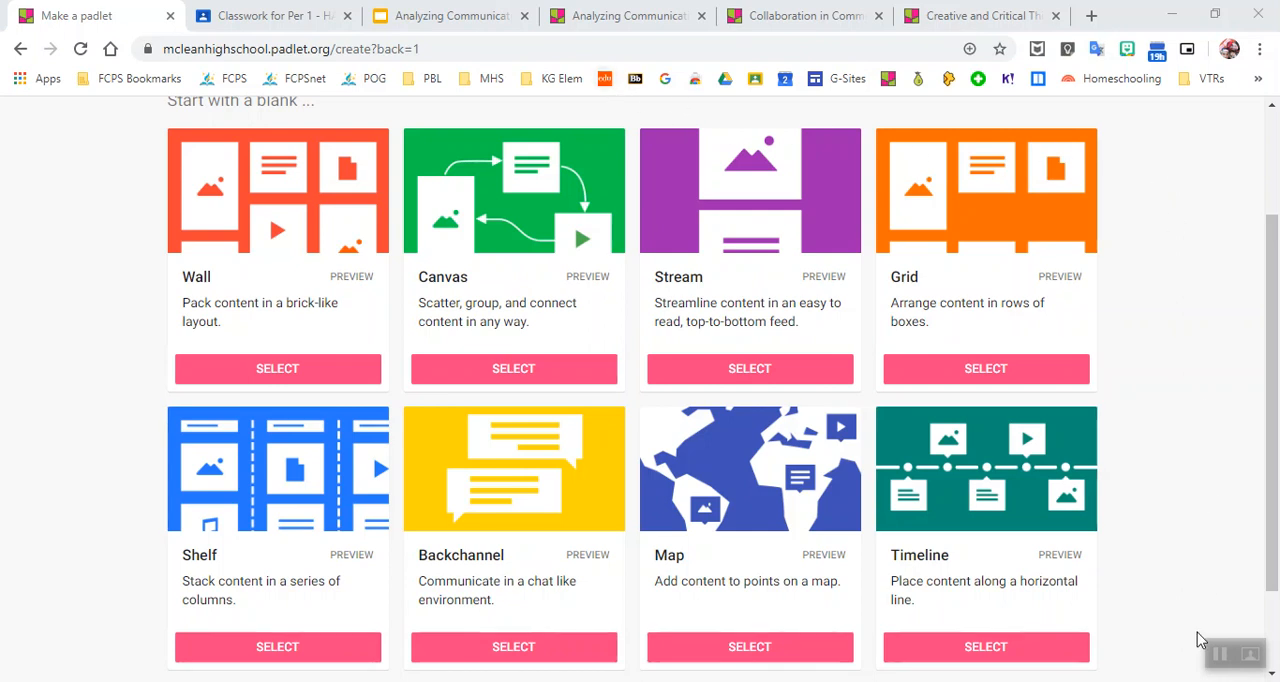
{"action": "mouse_move", "coordinate": [1120, 658]}
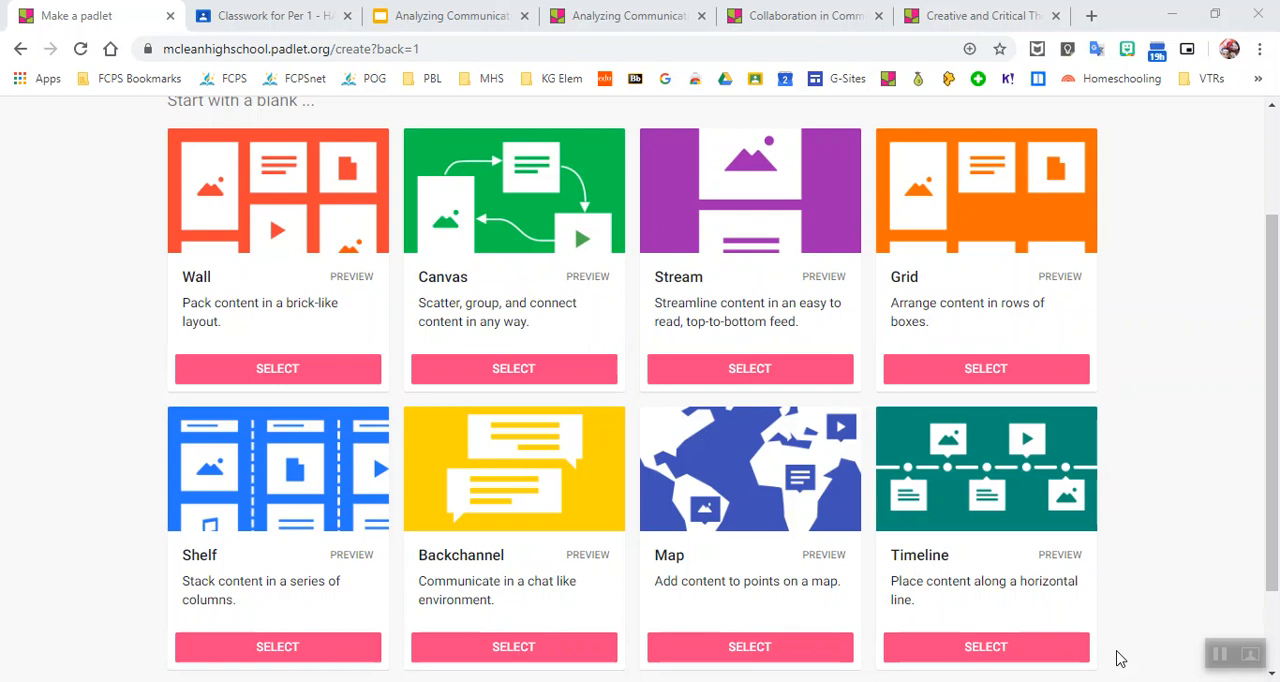
{"action": "mouse_move", "coordinate": [276, 16]}
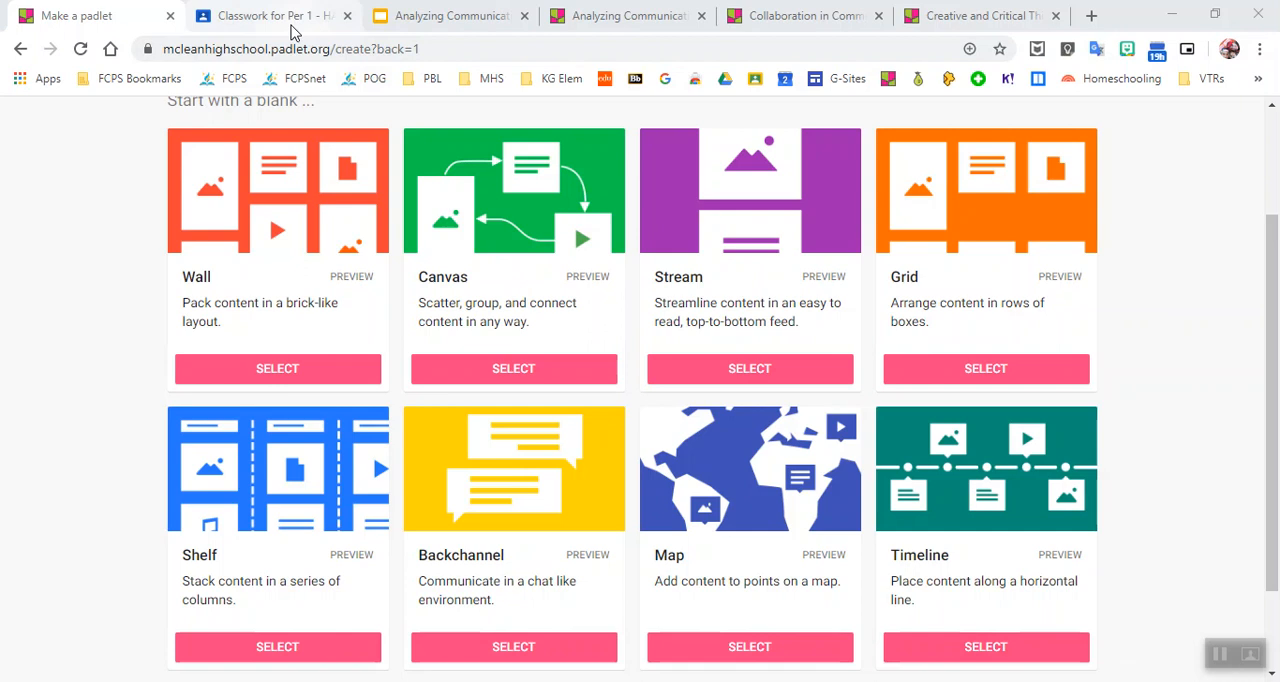
Switch to the class's Classwork page showing the 3-20 Communication assignment and its slide deck
{"action": "left_click", "coordinate": [270, 16]}
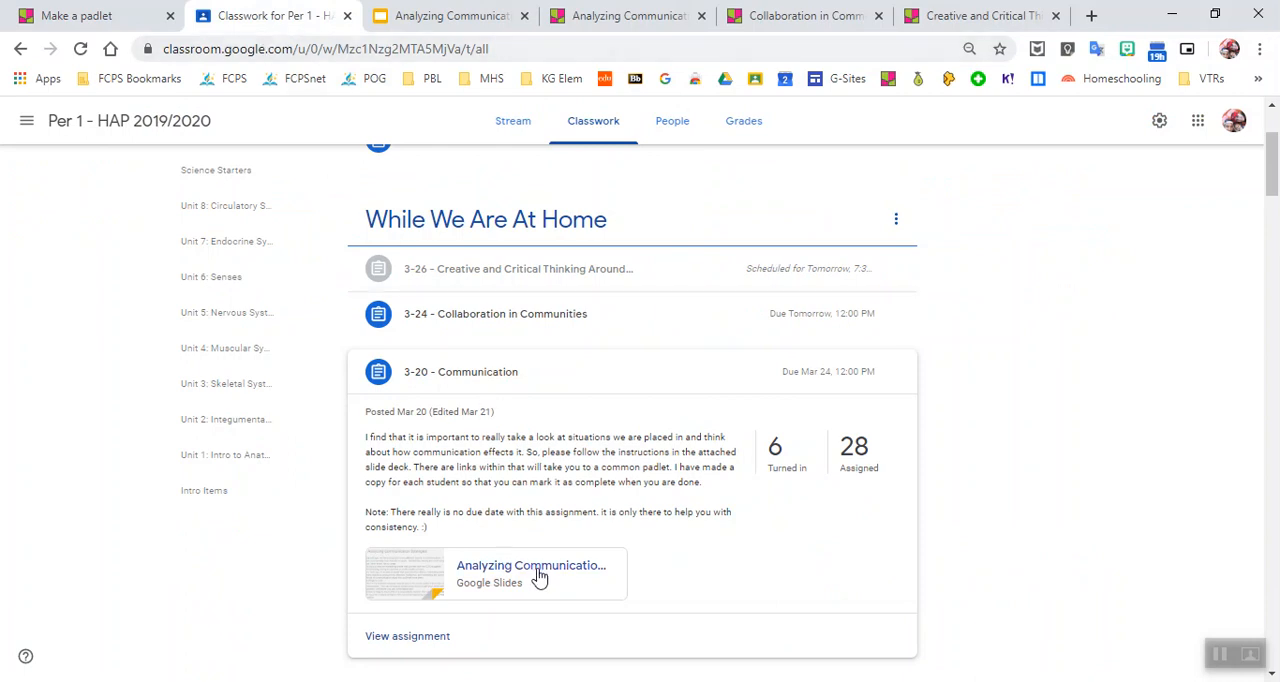
{"action": "mouse_move", "coordinate": [540, 576]}
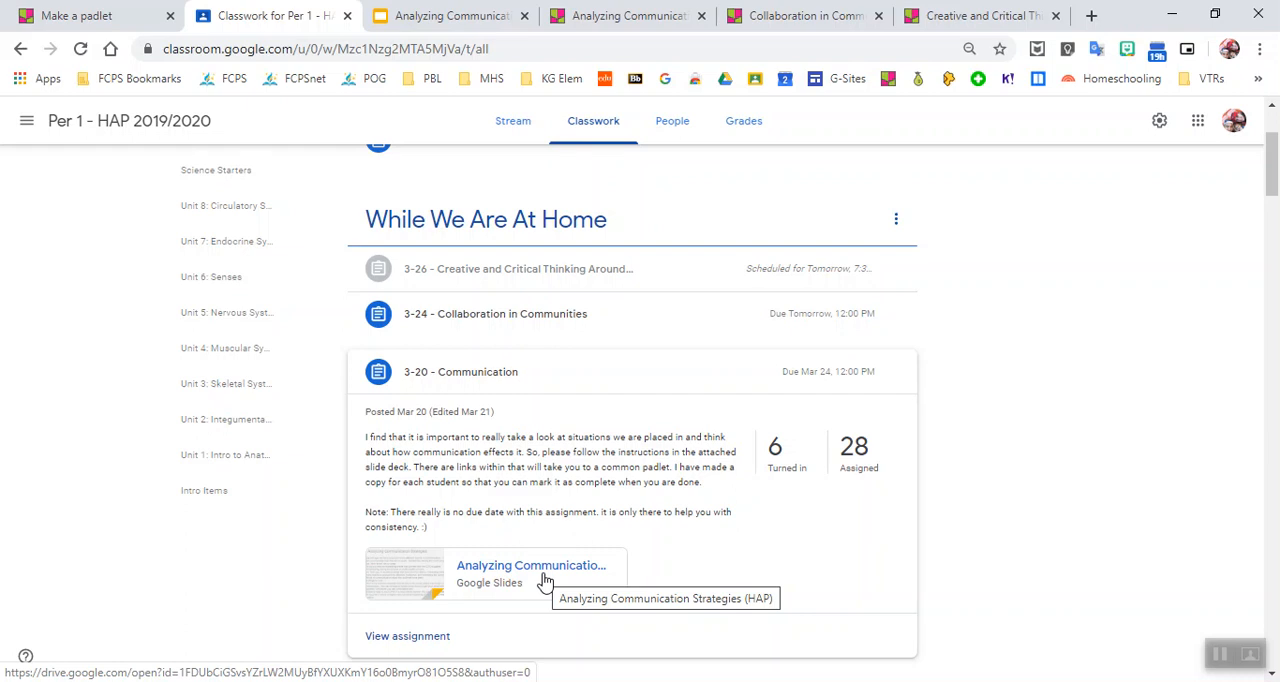
{"action": "mouse_move", "coordinate": [672, 576]}
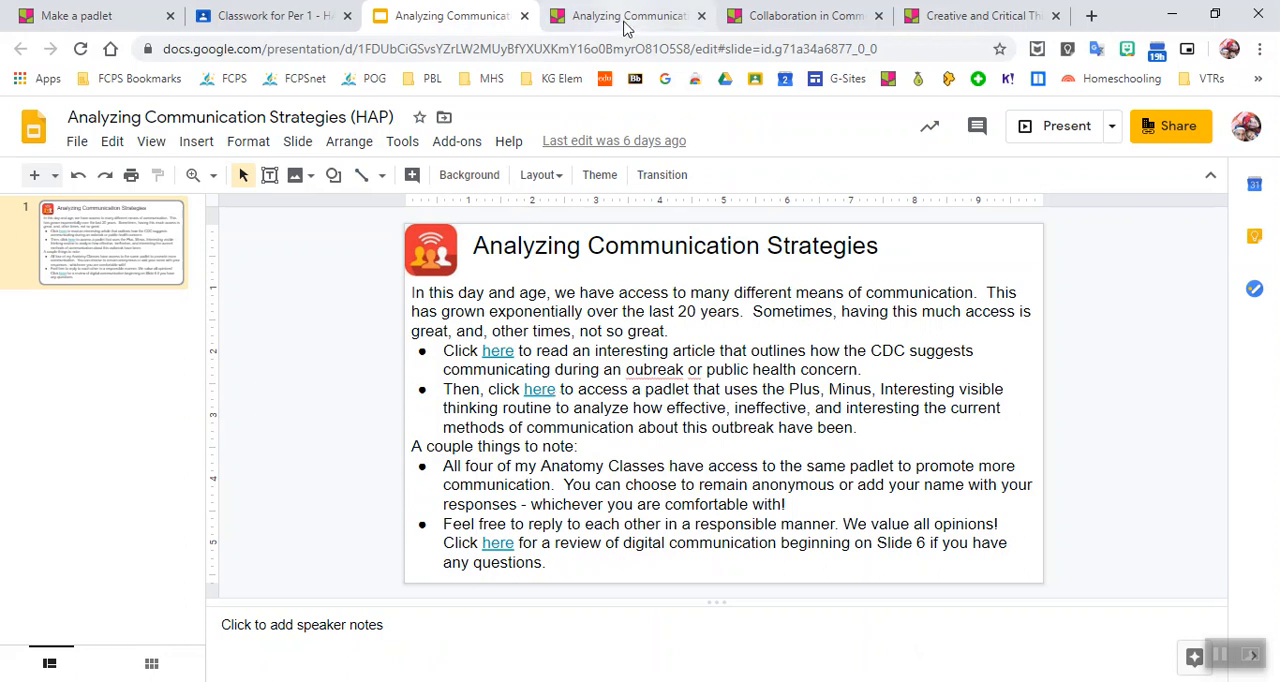
Switch to the Analyzing Communication (HAP) padlet with Plus, Minus, Interesting and Conclusion columns
{"action": "left_click", "coordinate": [628, 16]}
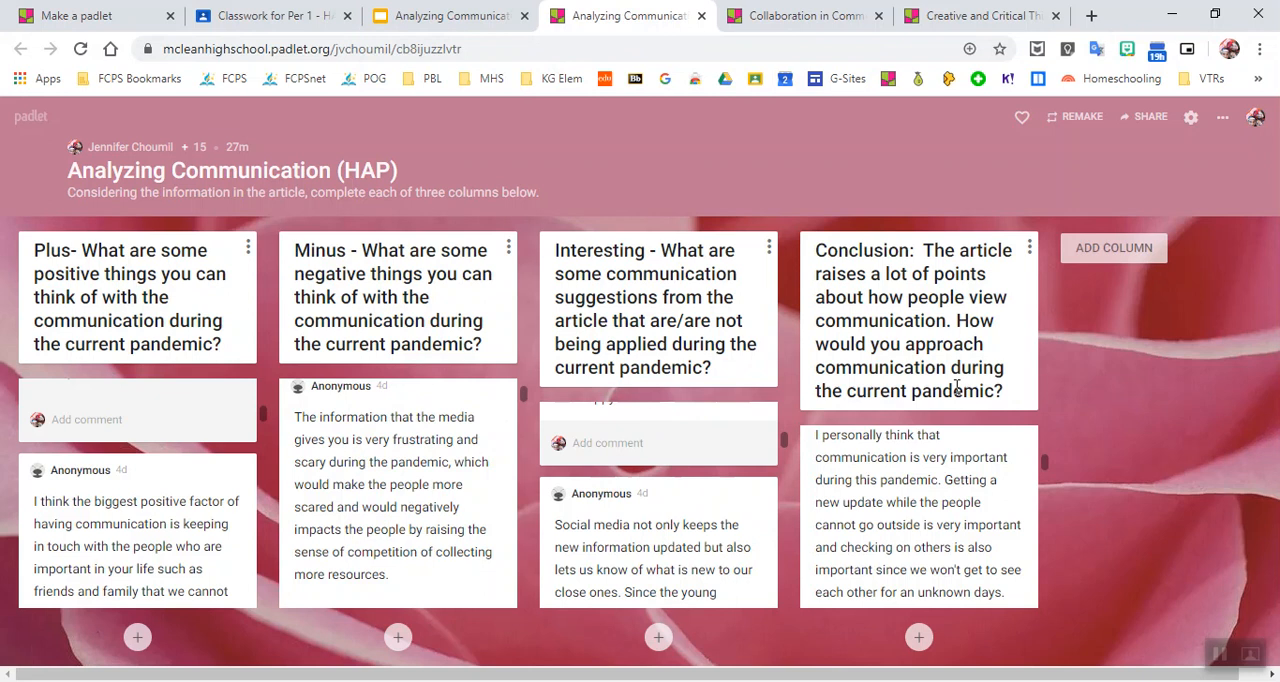
{"action": "mouse_move", "coordinate": [948, 596]}
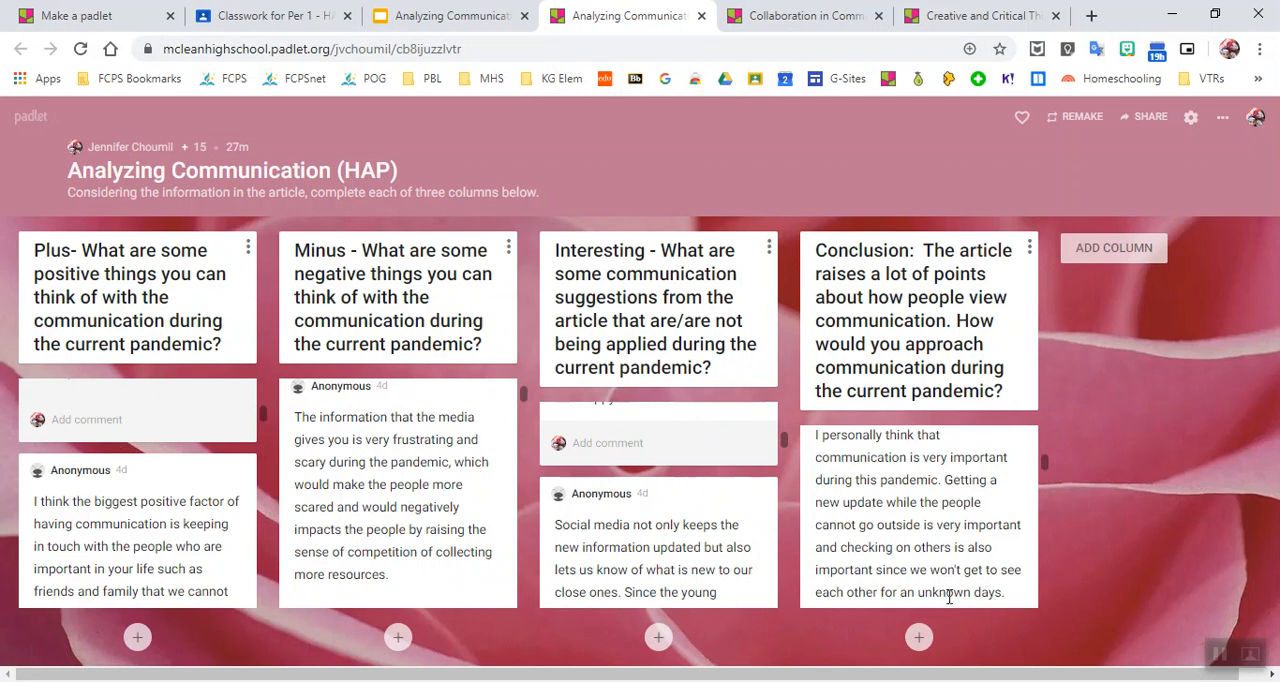
{"action": "mouse_move", "coordinate": [892, 596]}
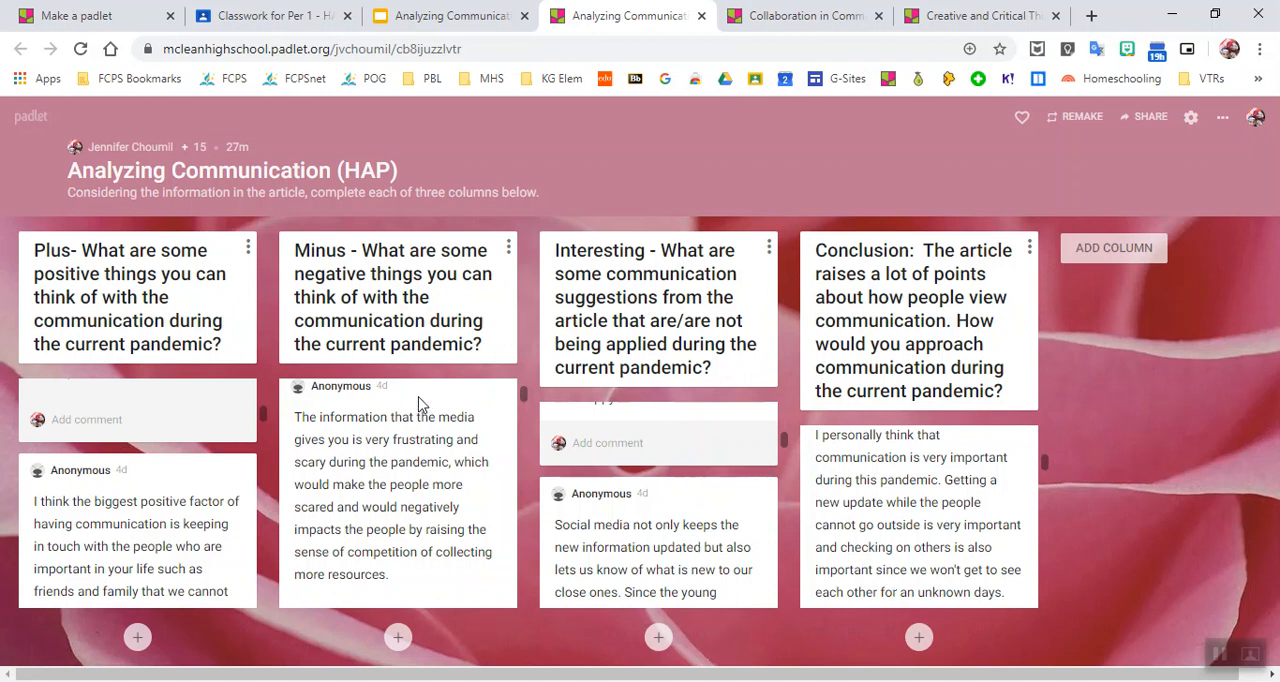
{"action": "mouse_move", "coordinate": [844, 520]}
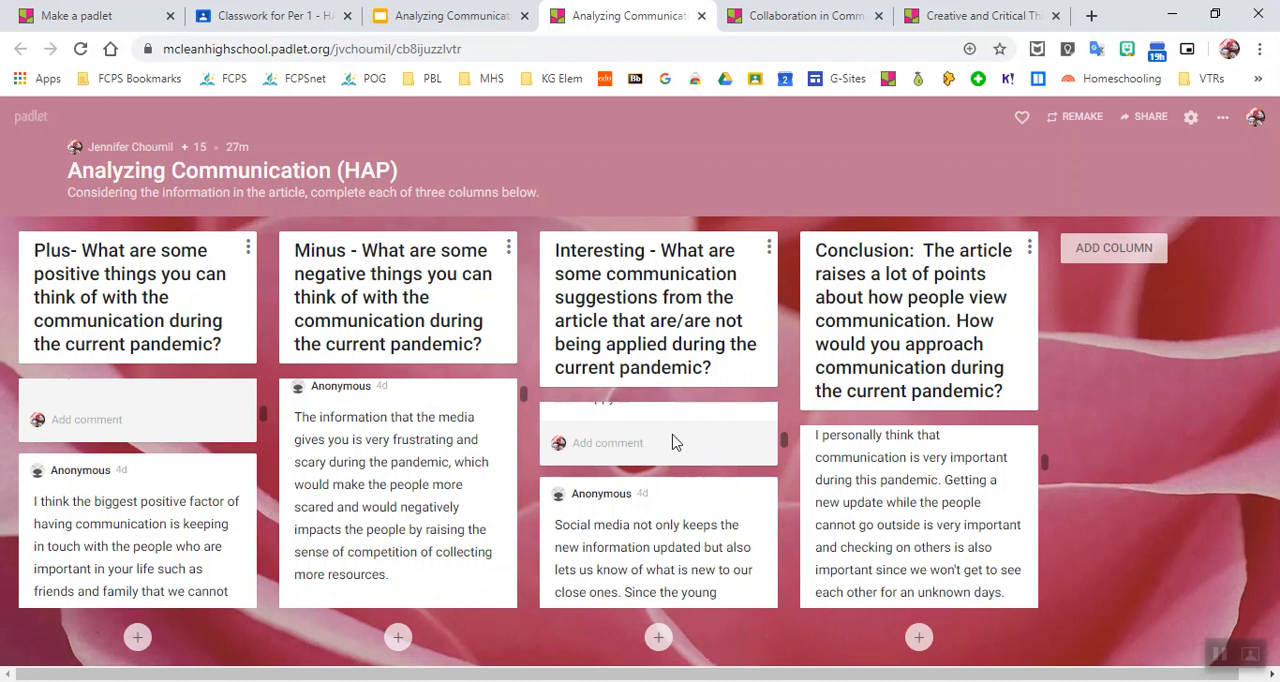
{"action": "mouse_move", "coordinate": [630, 448]}
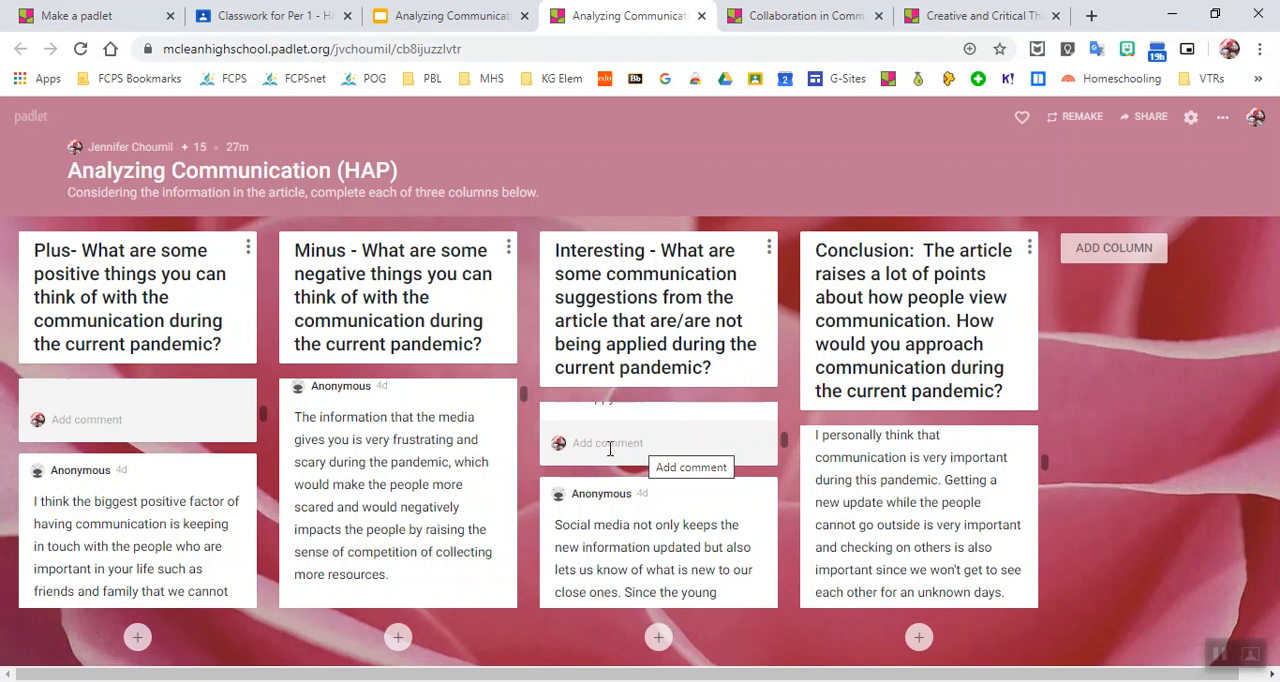
{"action": "mouse_move", "coordinate": [664, 444]}
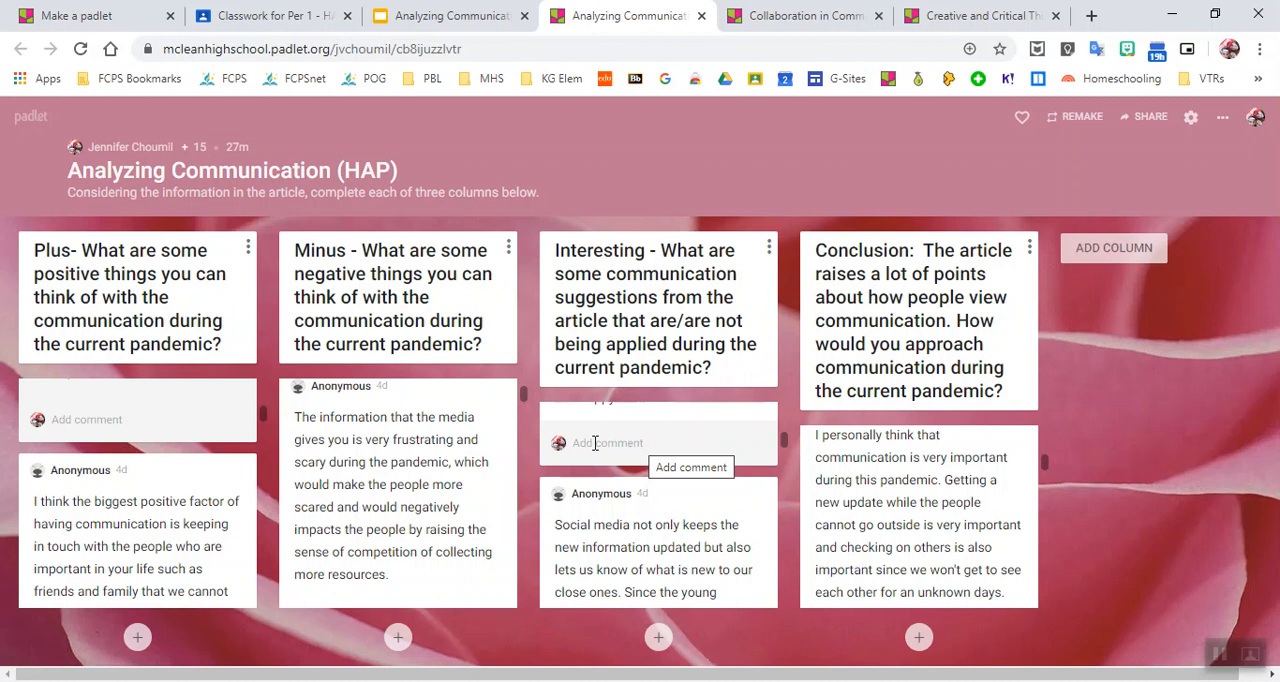
{"action": "mouse_move", "coordinate": [256, 644]}
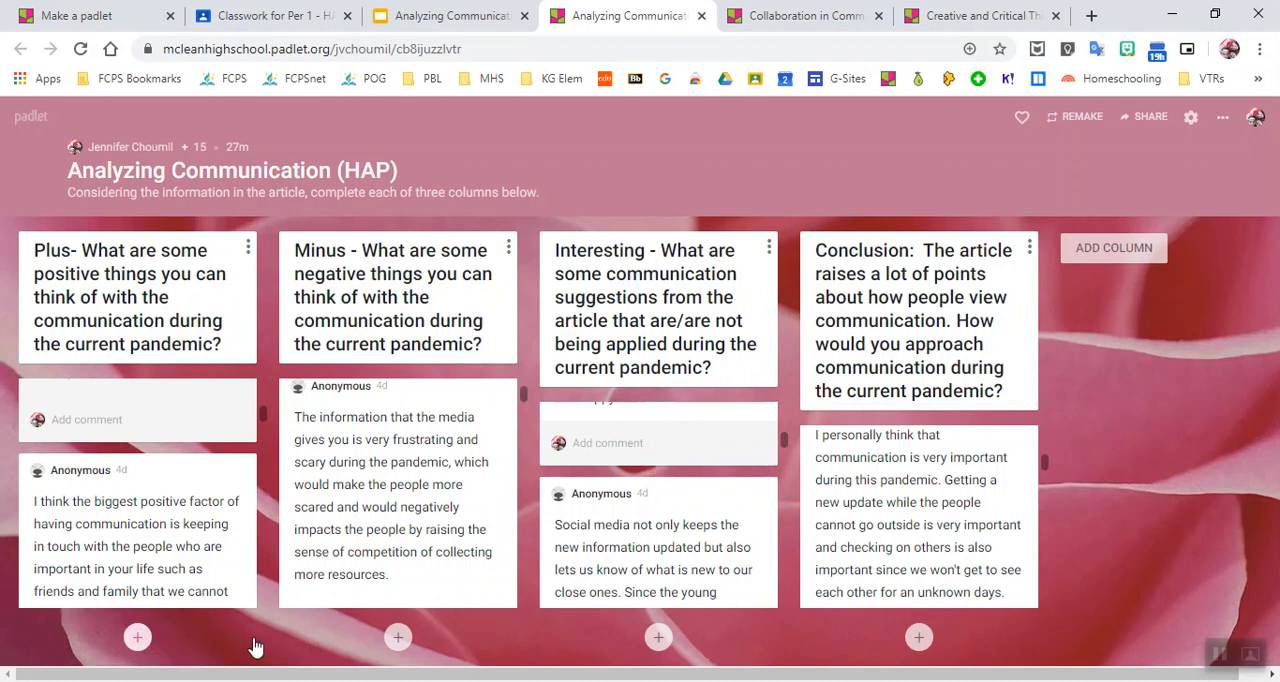
{"action": "mouse_move", "coordinate": [920, 636]}
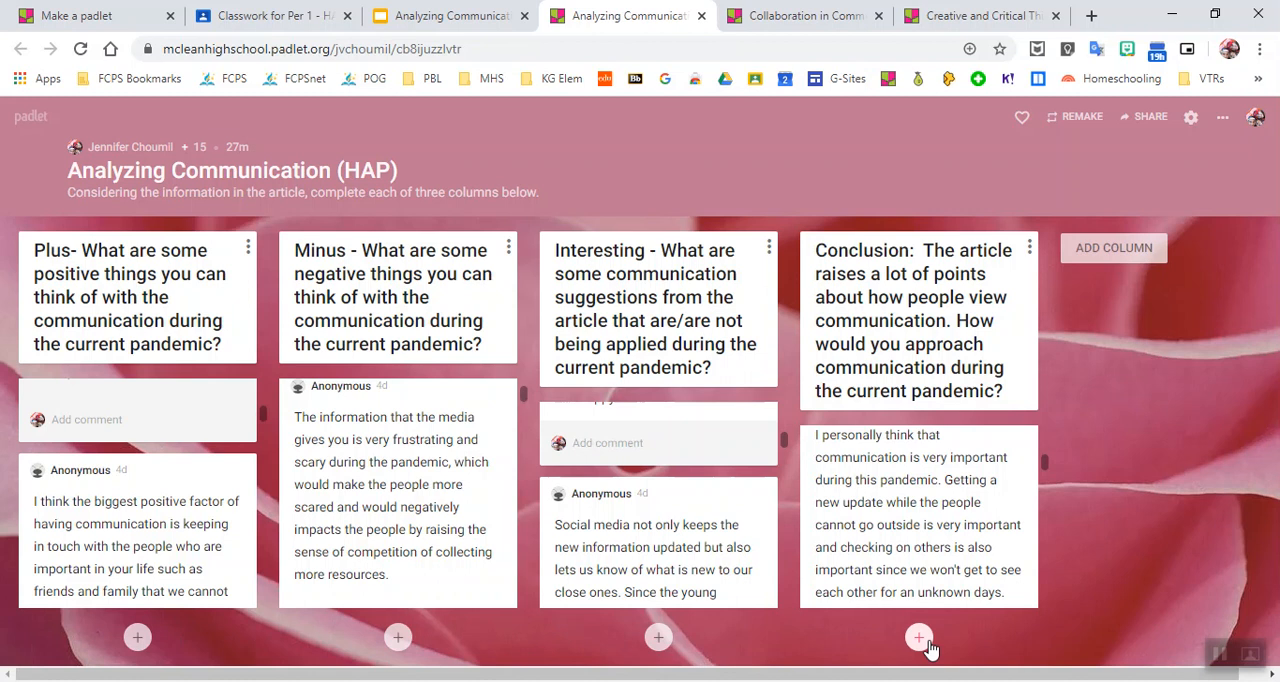
{"action": "mouse_move", "coordinate": [920, 636]}
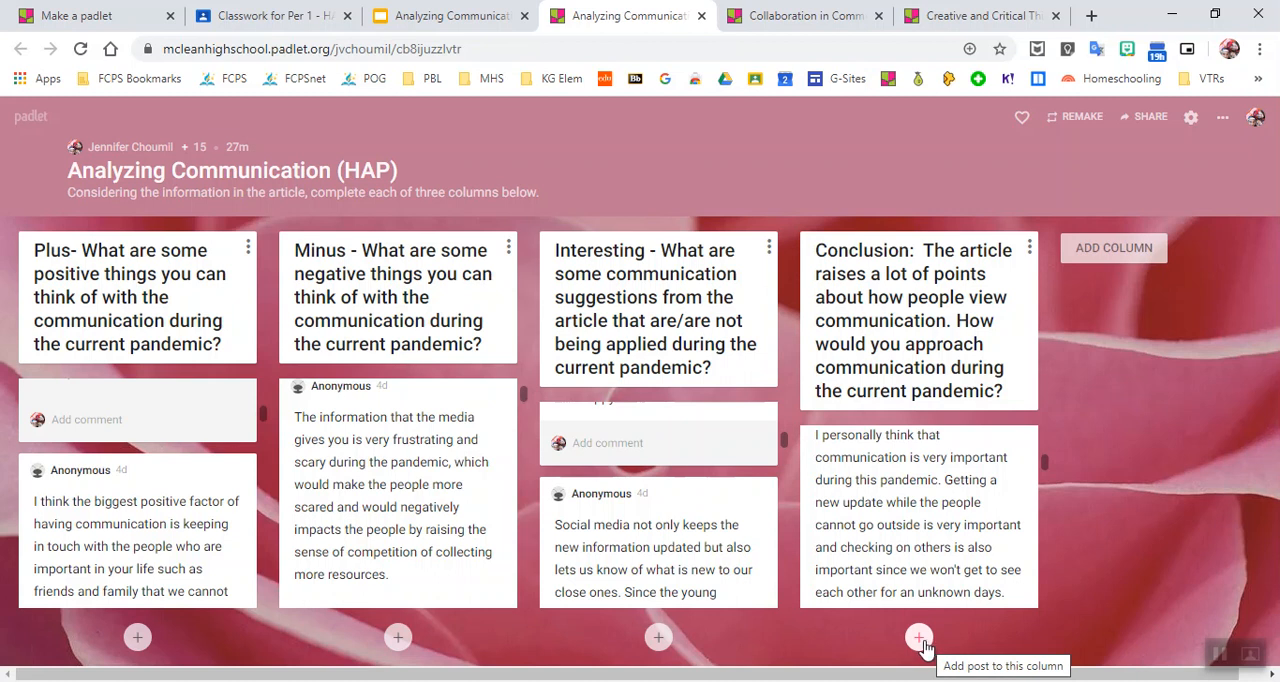
{"action": "mouse_move", "coordinate": [1040, 644]}
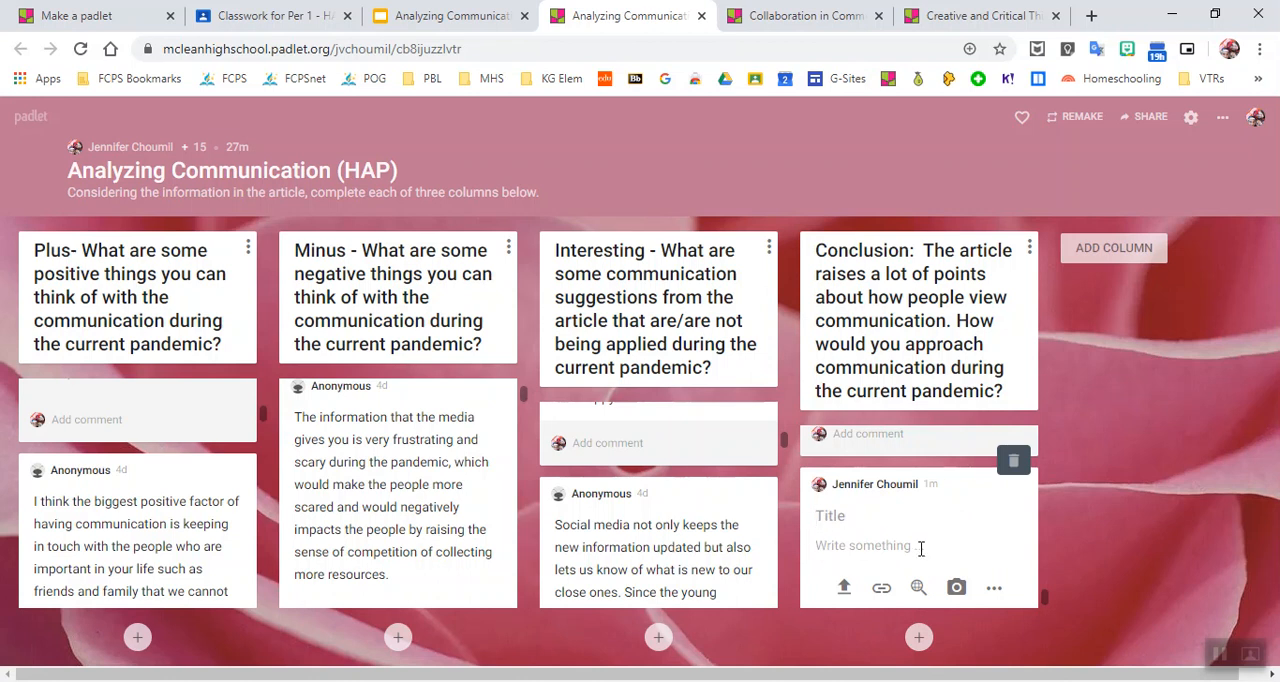
{"action": "mouse_move", "coordinate": [844, 588]}
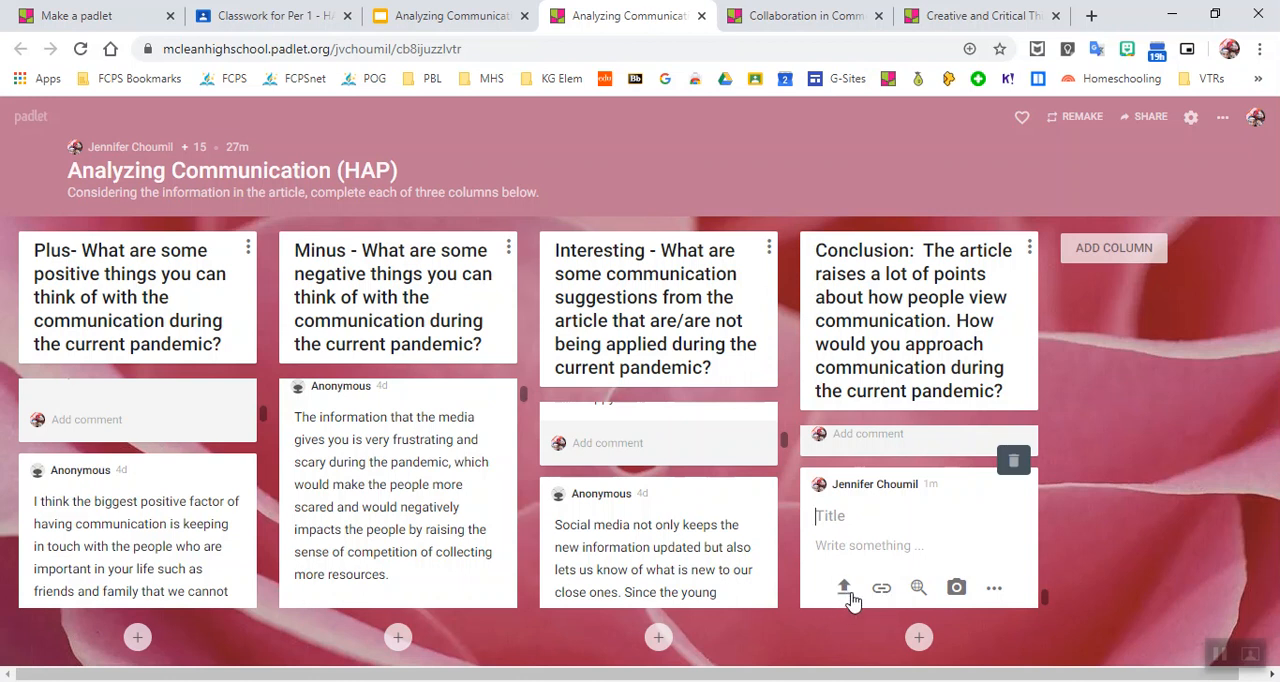
{"action": "left_click", "coordinate": [844, 588]}
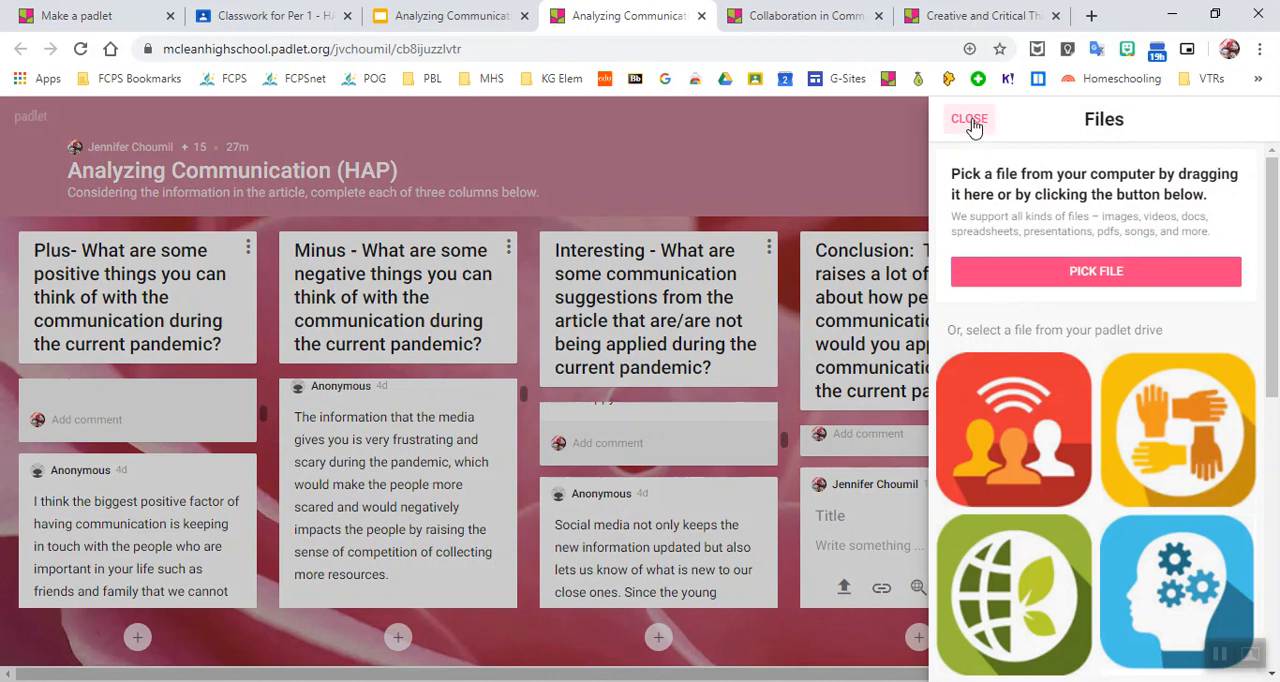
{"action": "left_click", "coordinate": [880, 588]}
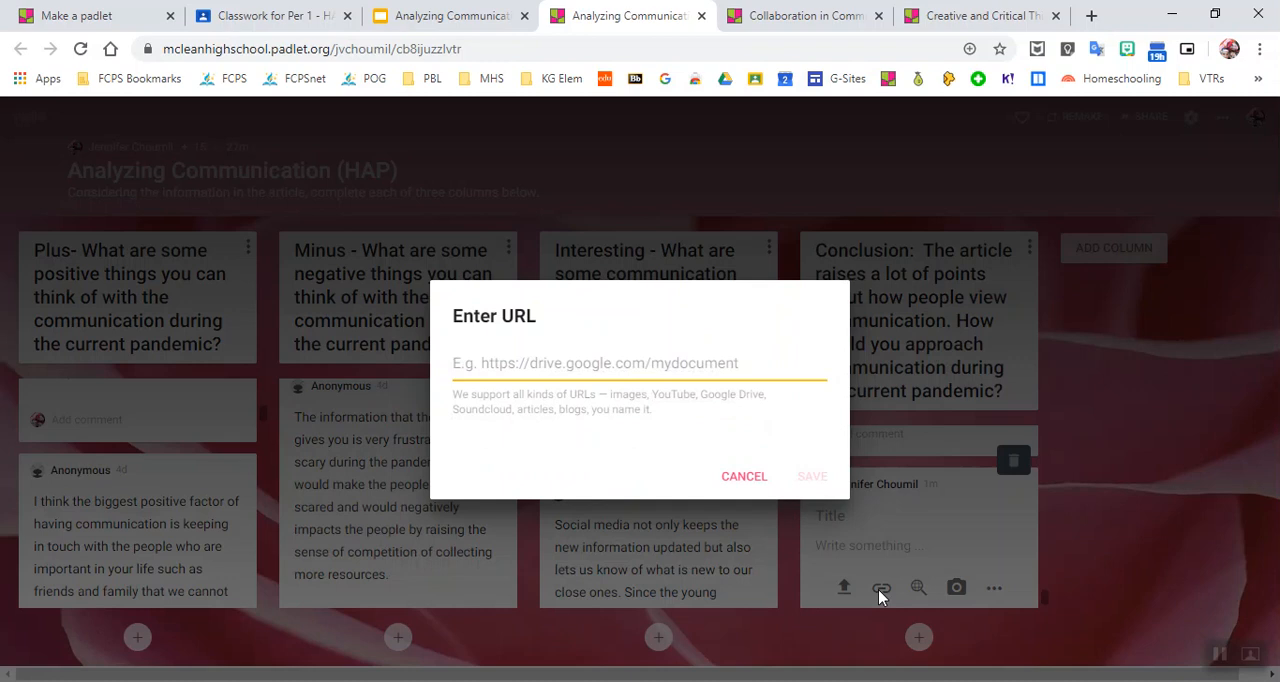
{"action": "left_click", "coordinate": [744, 476]}
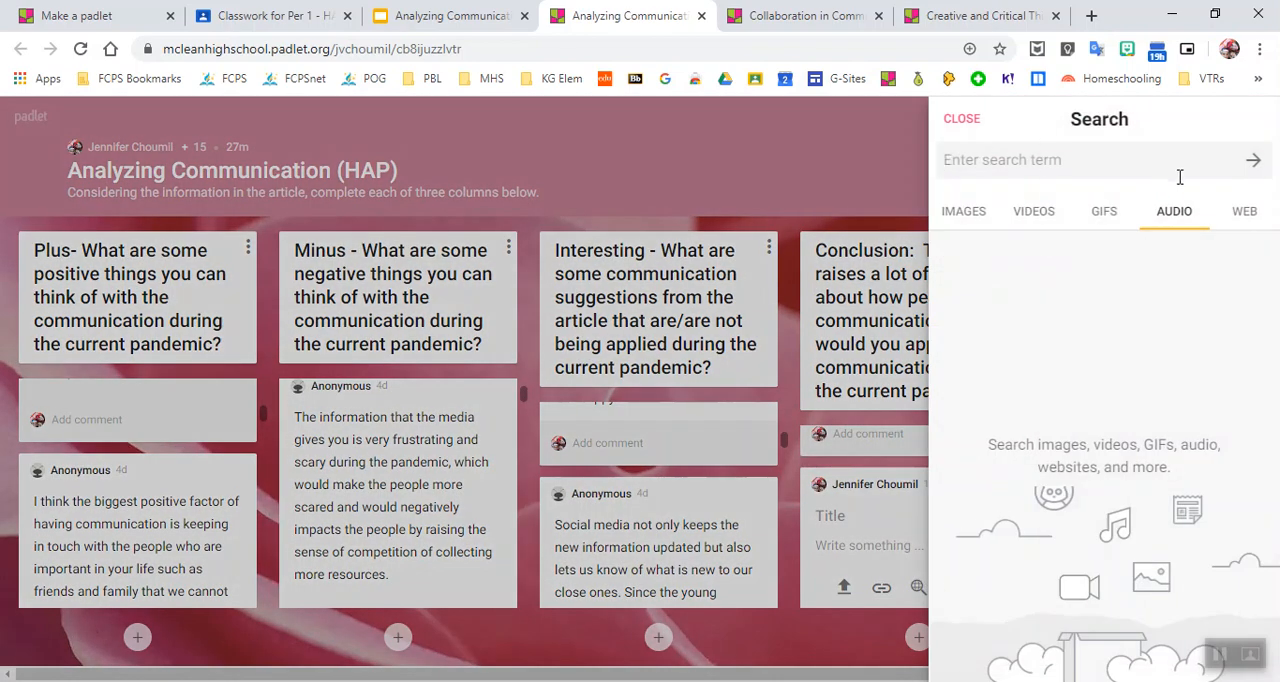
{"action": "left_click", "coordinate": [960, 118]}
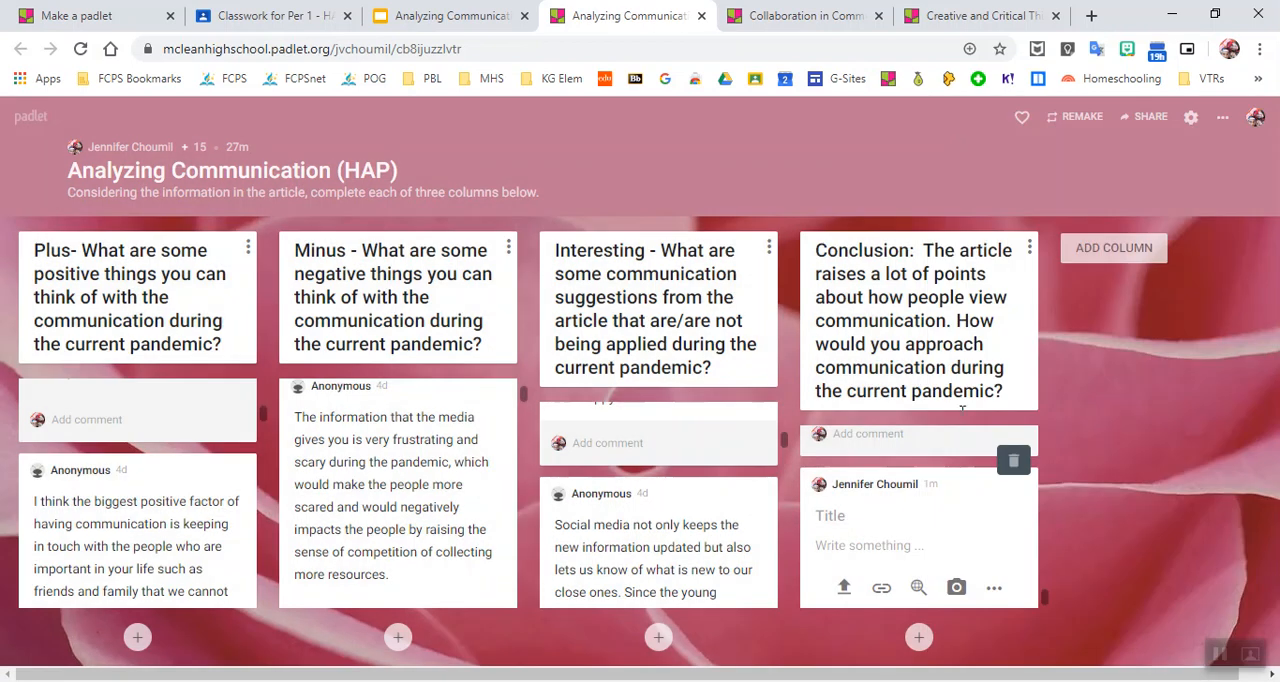
{"action": "left_click", "coordinate": [956, 588]}
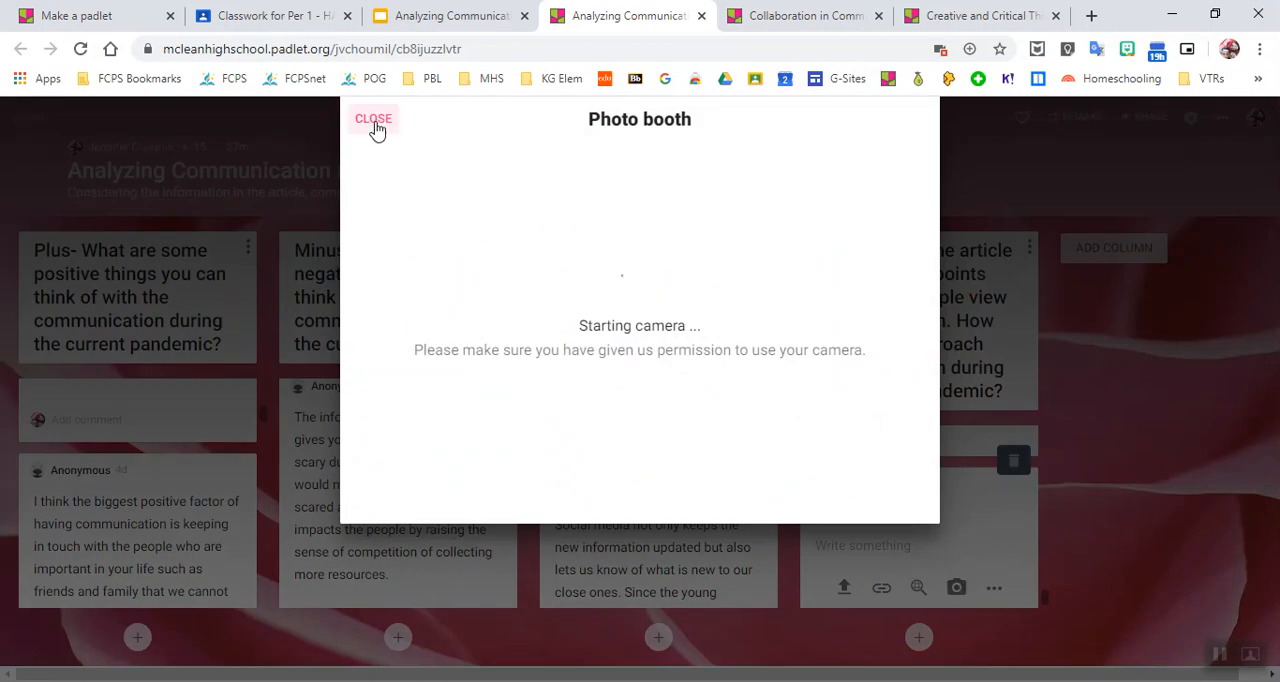
{"action": "left_click", "coordinate": [372, 118]}
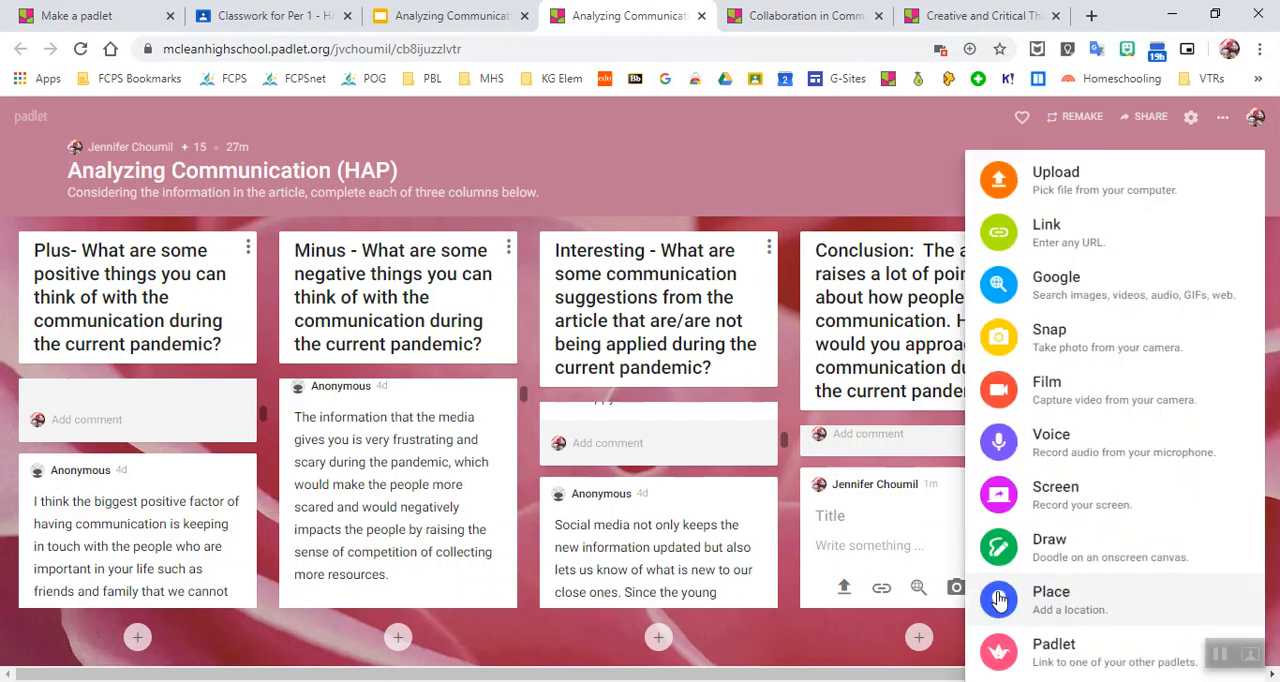
{"action": "mouse_move", "coordinate": [1052, 348]}
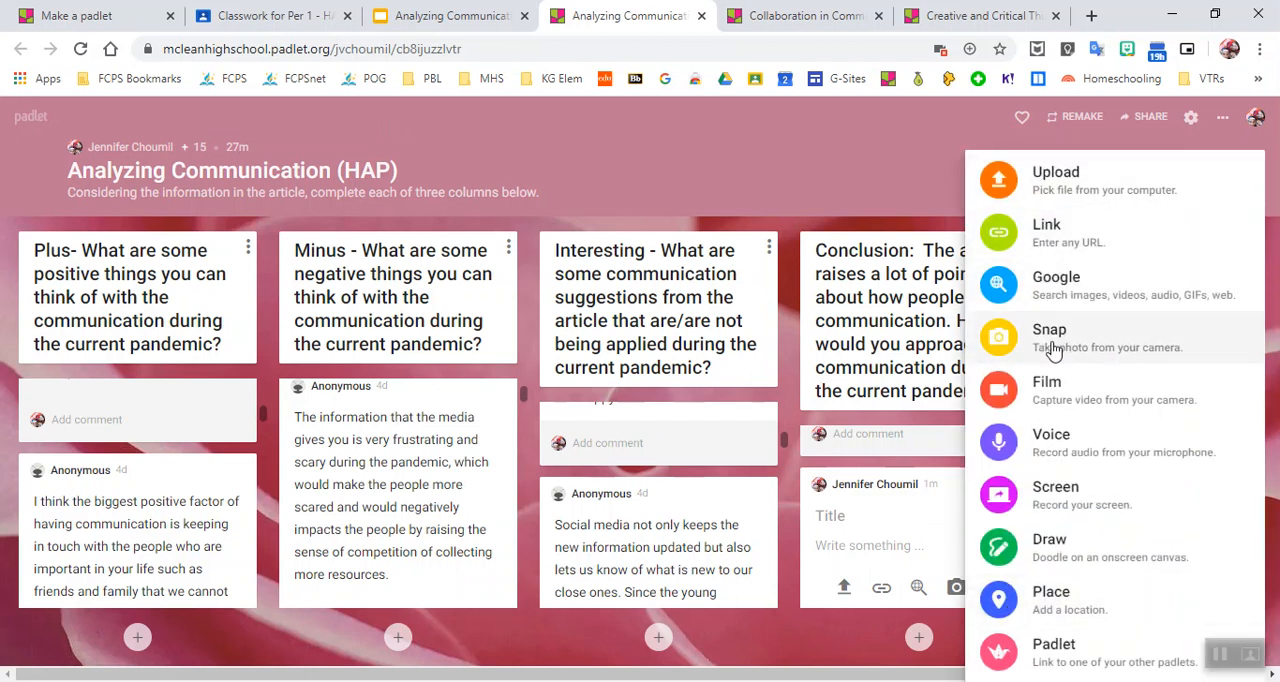
{"action": "mouse_move", "coordinate": [1208, 398]}
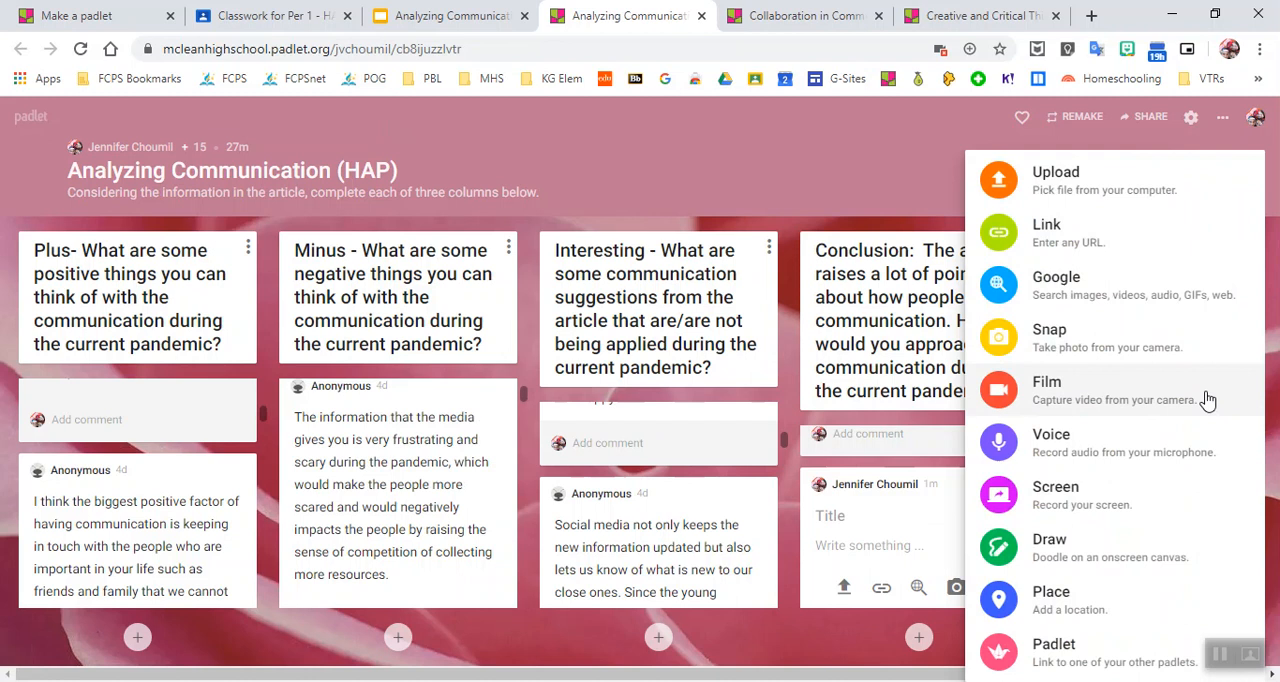
{"action": "mouse_move", "coordinate": [1184, 668]}
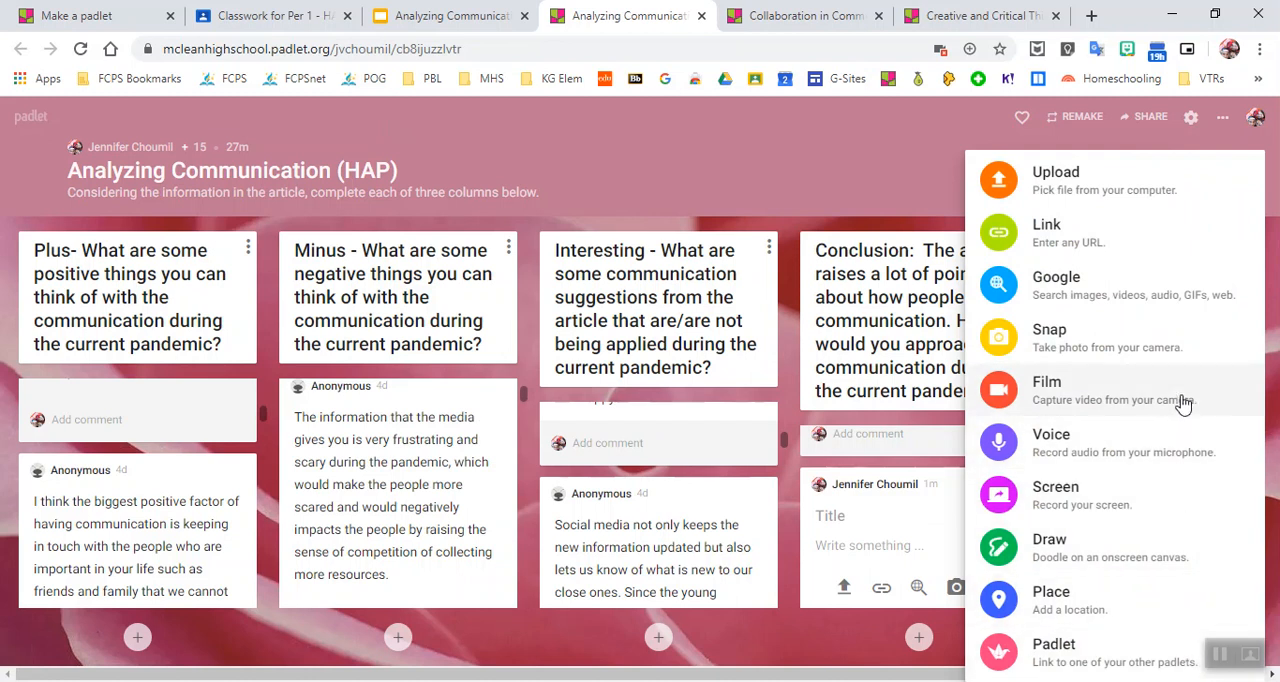
{"action": "mouse_move", "coordinate": [1190, 390]}
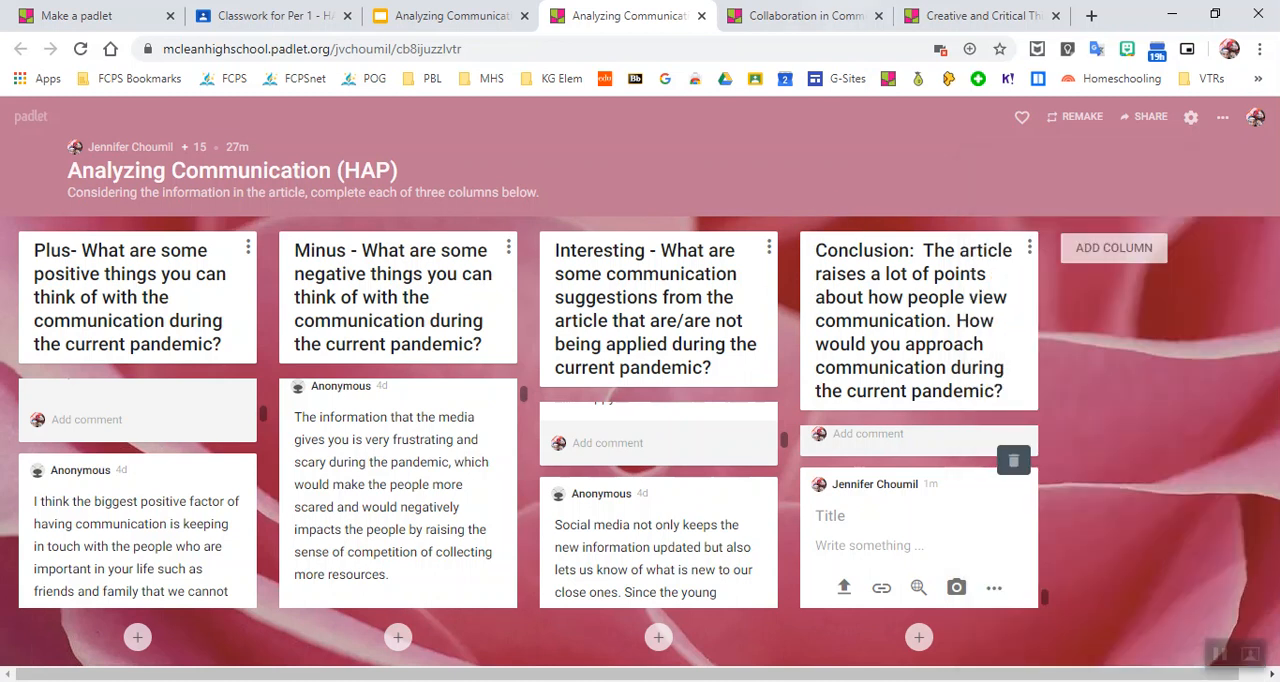
Switch to the Collaboration in Communities (HN Bio) padlet with its three question columns
{"action": "left_click", "coordinate": [804, 16]}
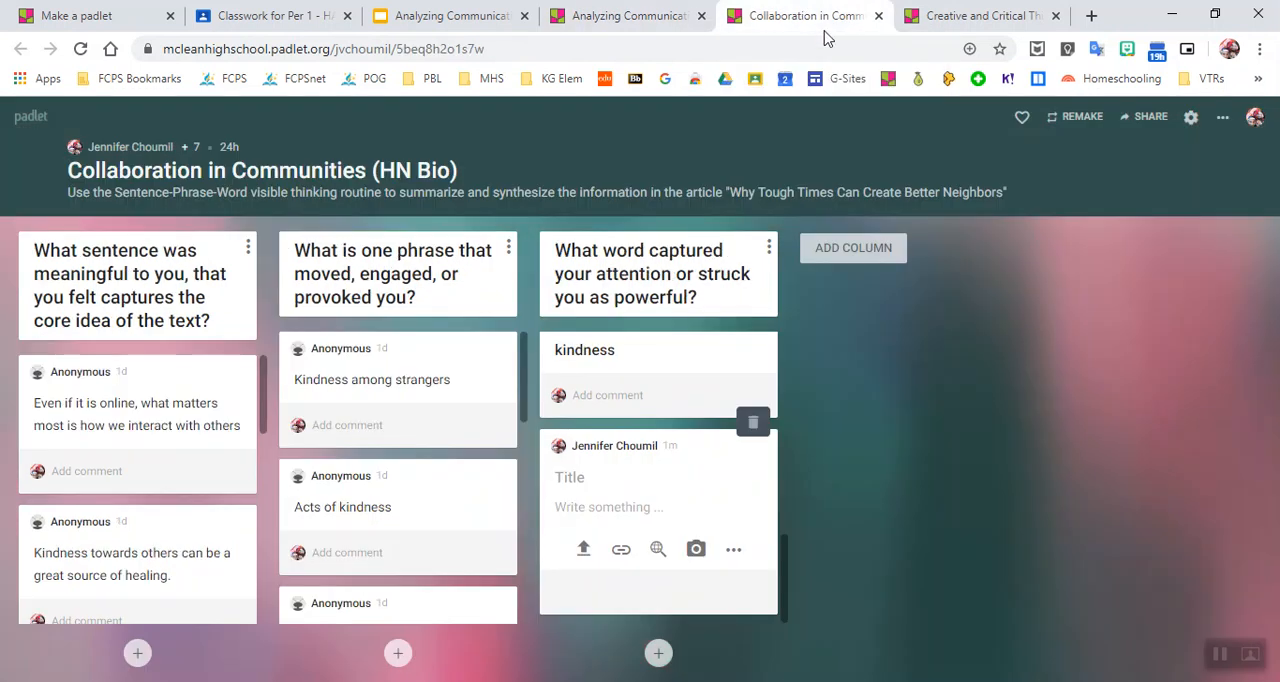
{"action": "mouse_move", "coordinate": [924, 440]}
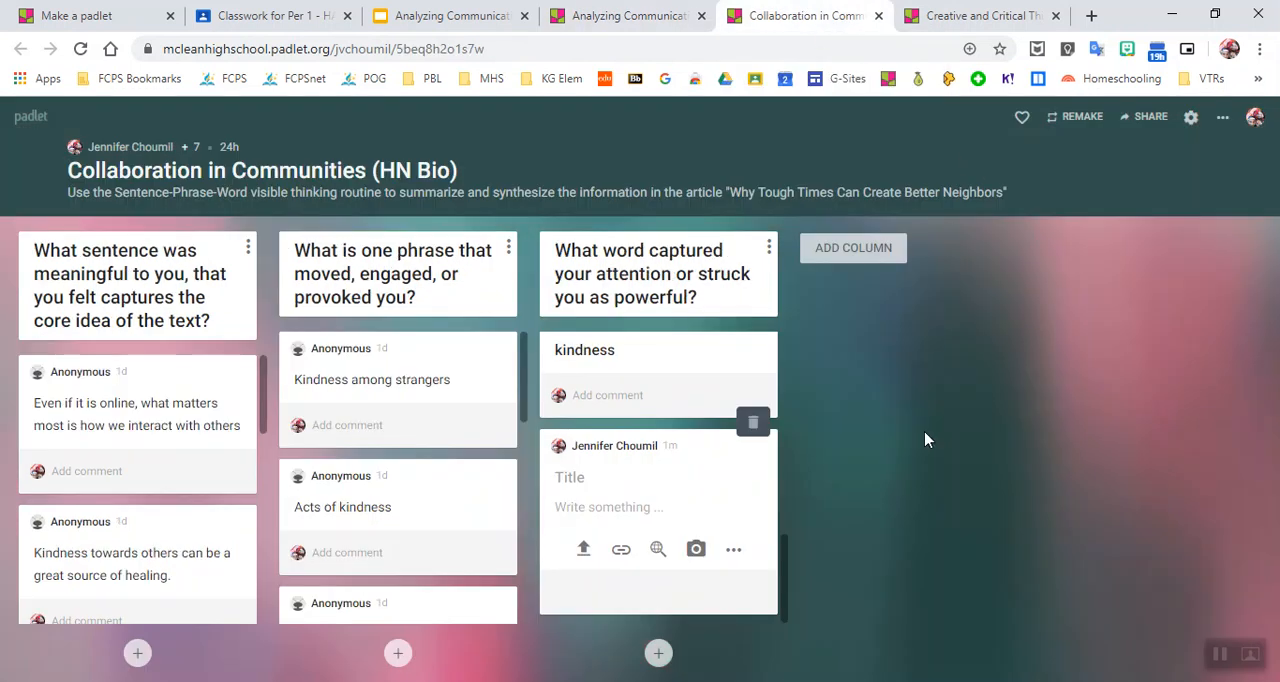
{"action": "mouse_move", "coordinate": [228, 252]}
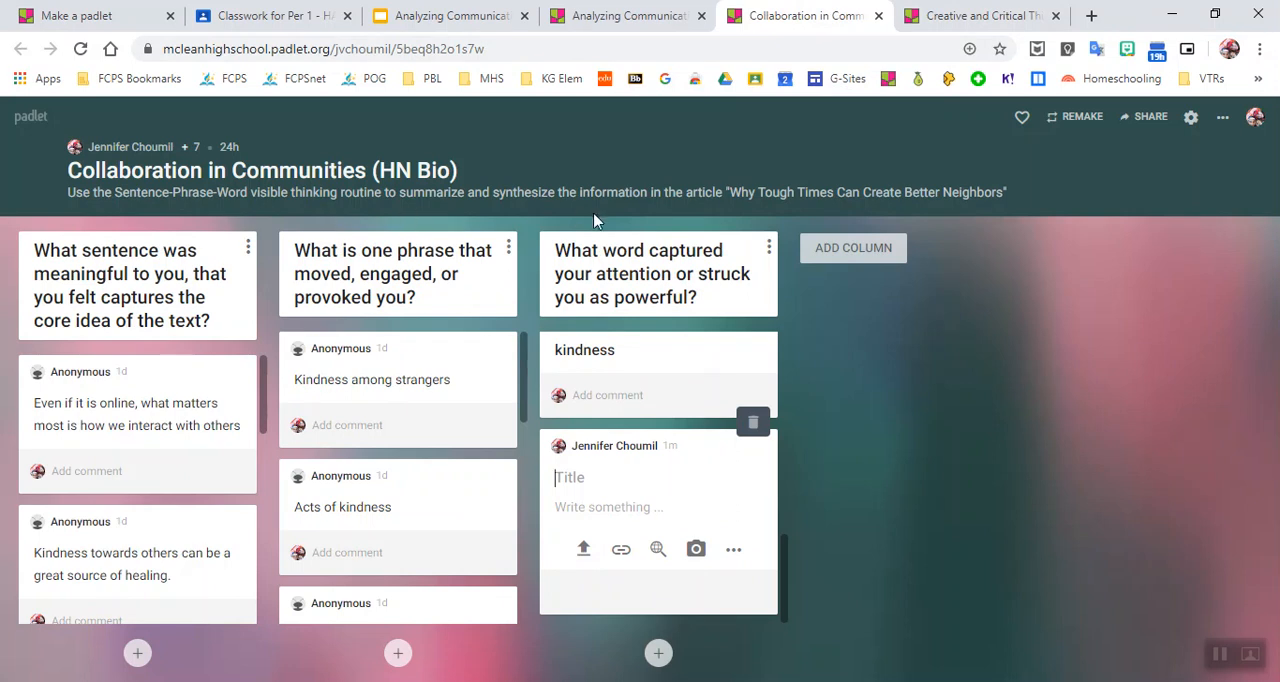
{"action": "mouse_move", "coordinate": [878, 216]}
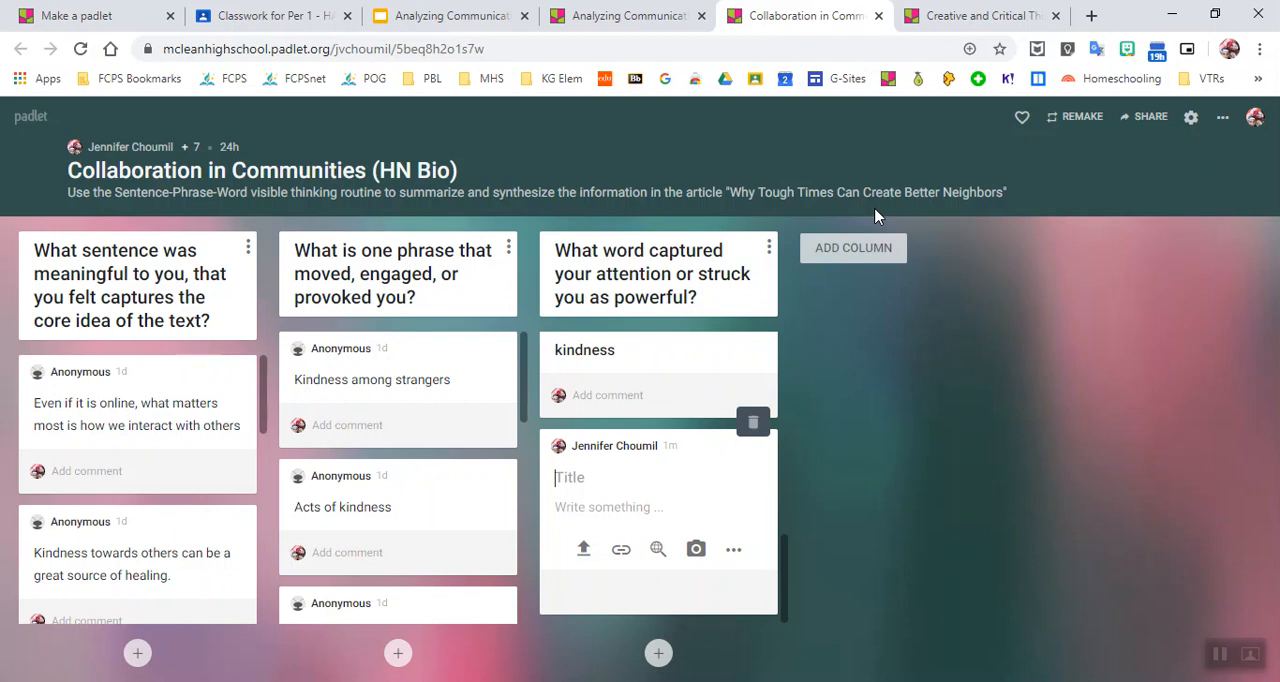
{"action": "mouse_move", "coordinate": [864, 218]}
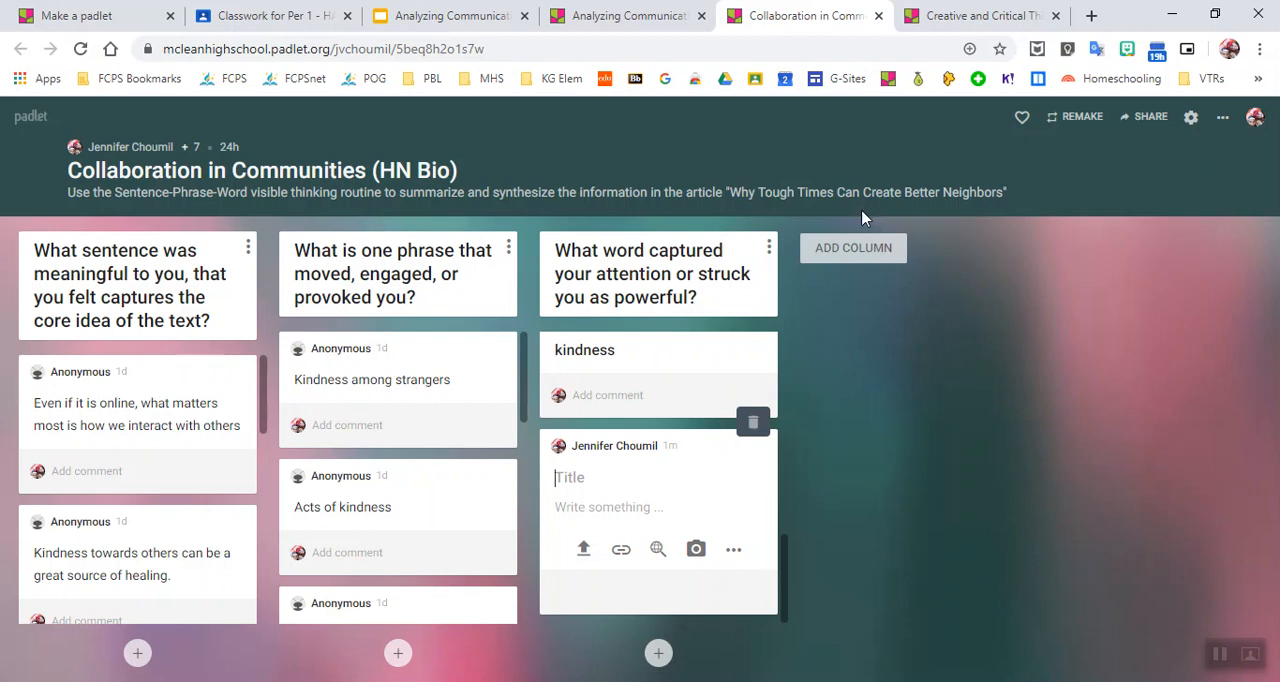
{"action": "mouse_move", "coordinate": [862, 280]}
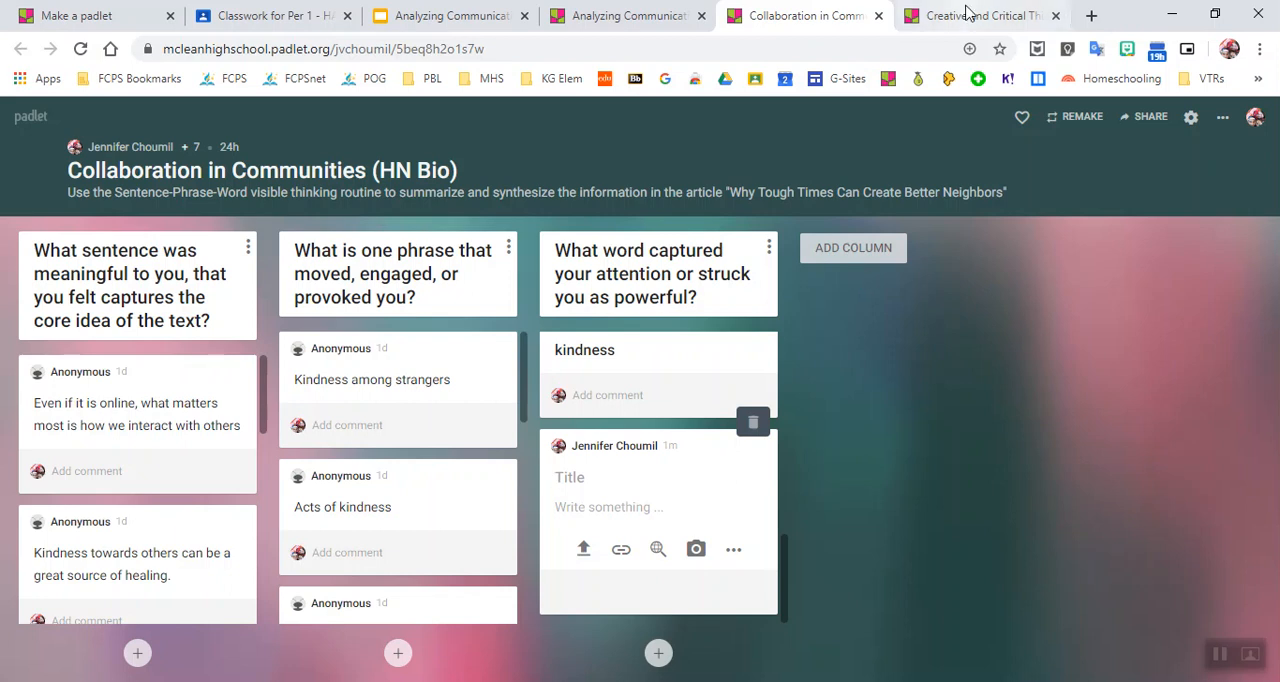
Switch to the Creative and Critical Thinking Around Us (HAP) padlet's free-form wall of posts
{"action": "left_click", "coordinate": [976, 16]}
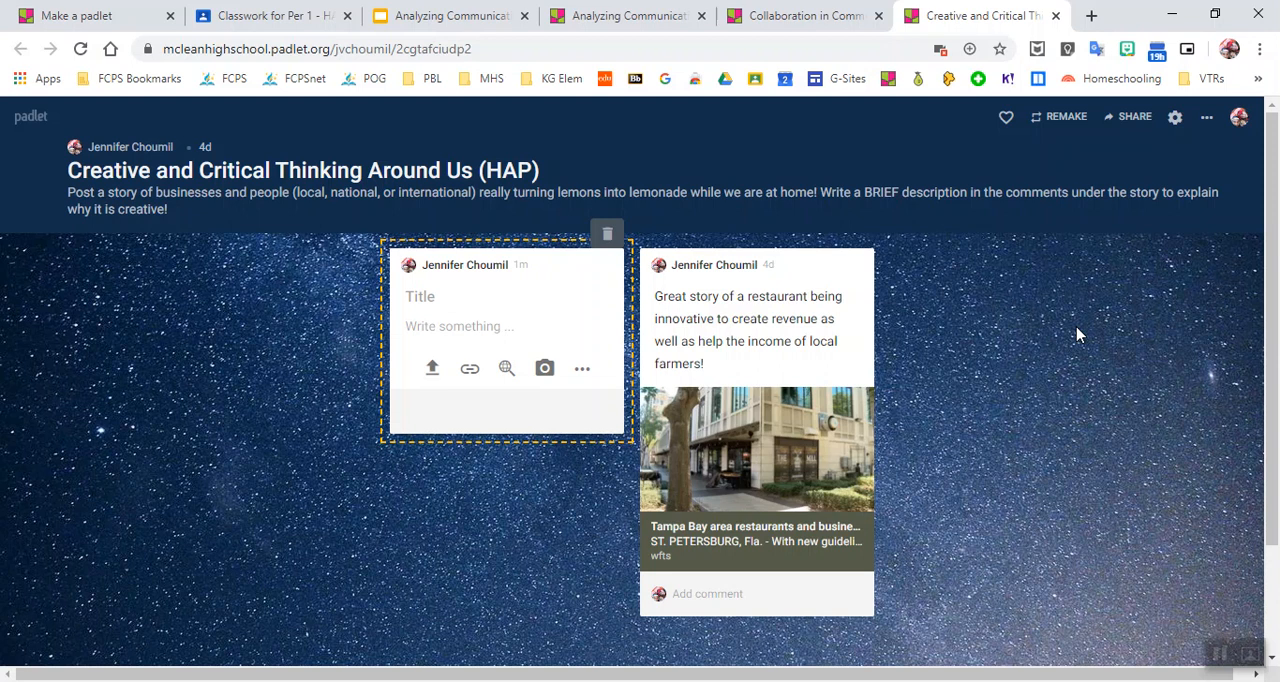
{"action": "mouse_move", "coordinate": [1032, 334]}
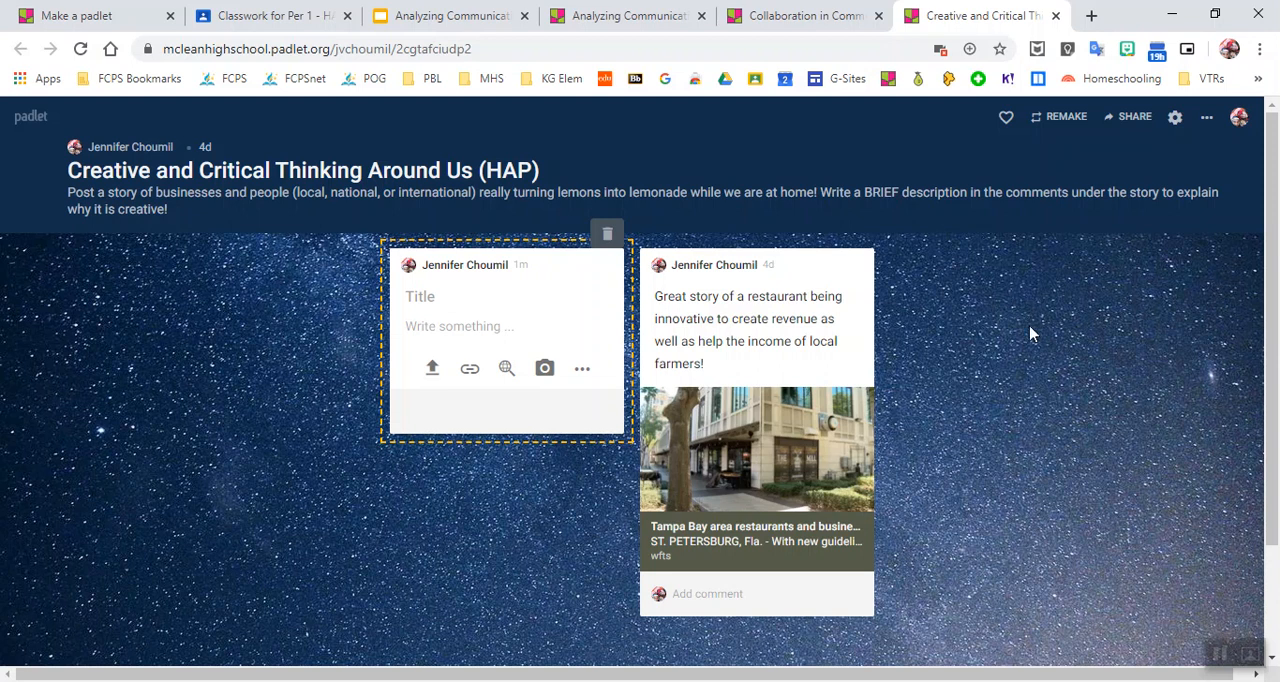